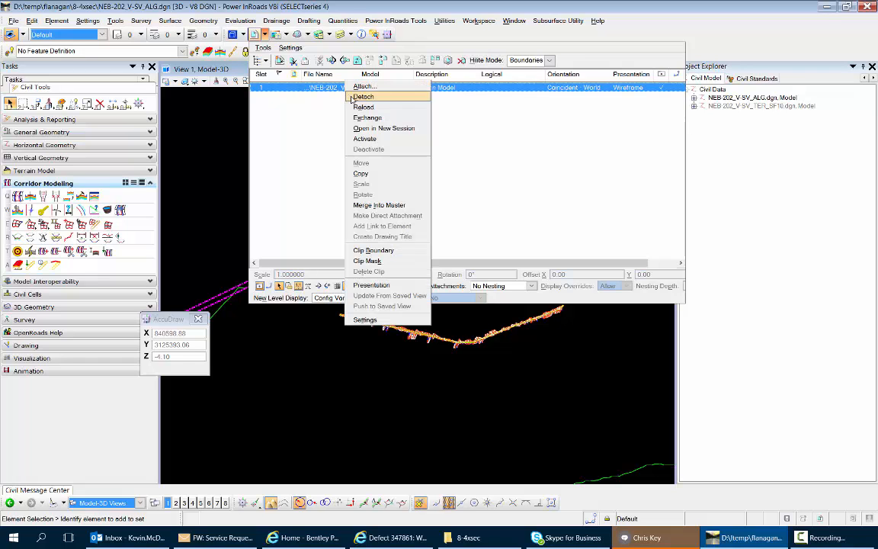
- Detach the terrain reference from the 3D model's references
left_click(364, 96)
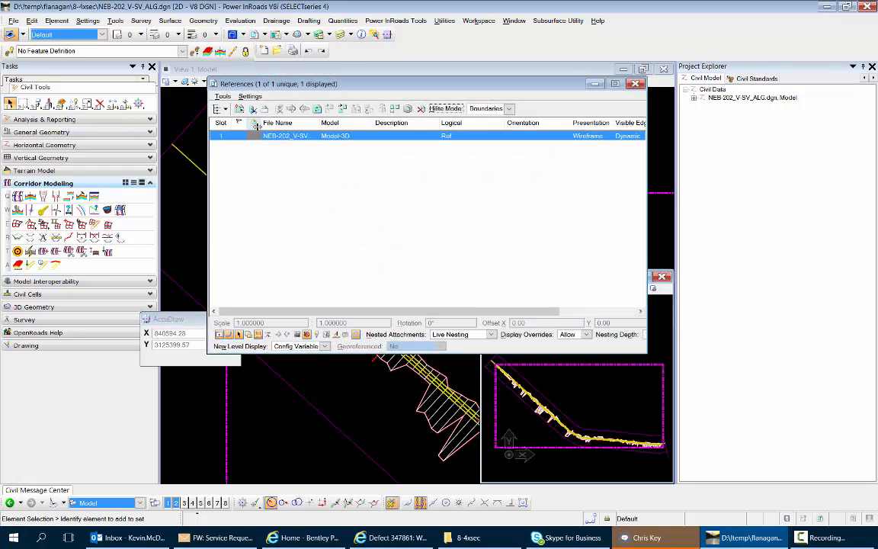
- Attach NEB-202_V-SV_TER_SF10.dgn as a reference to the 2D model with default settings
left_click(222, 96)
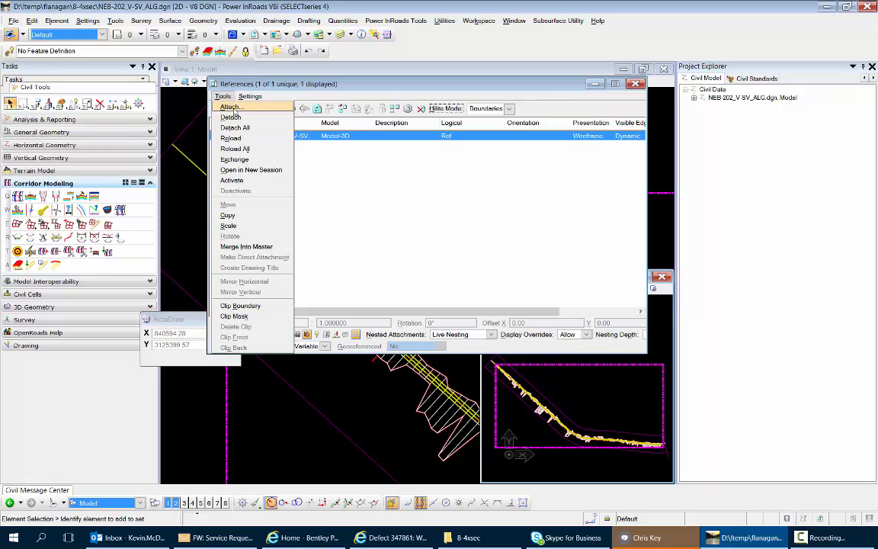
left_click(230, 106)
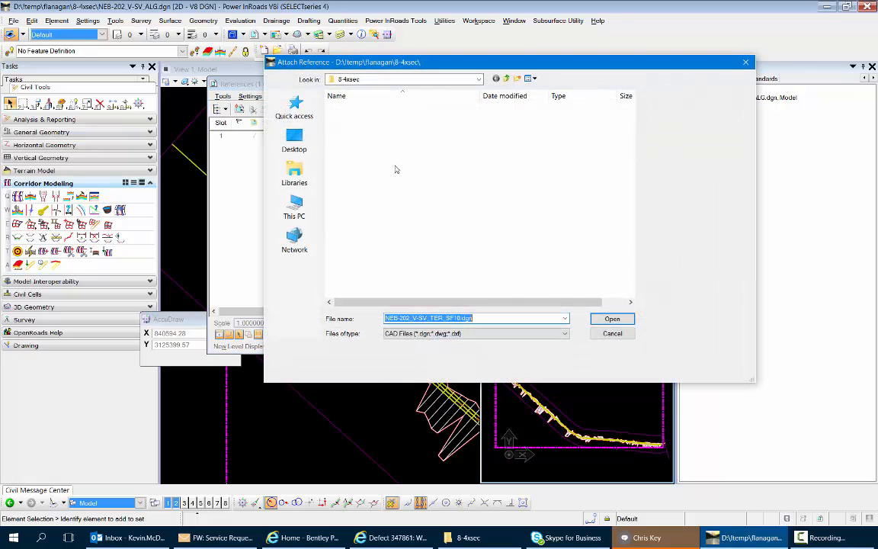
left_click(393, 118)
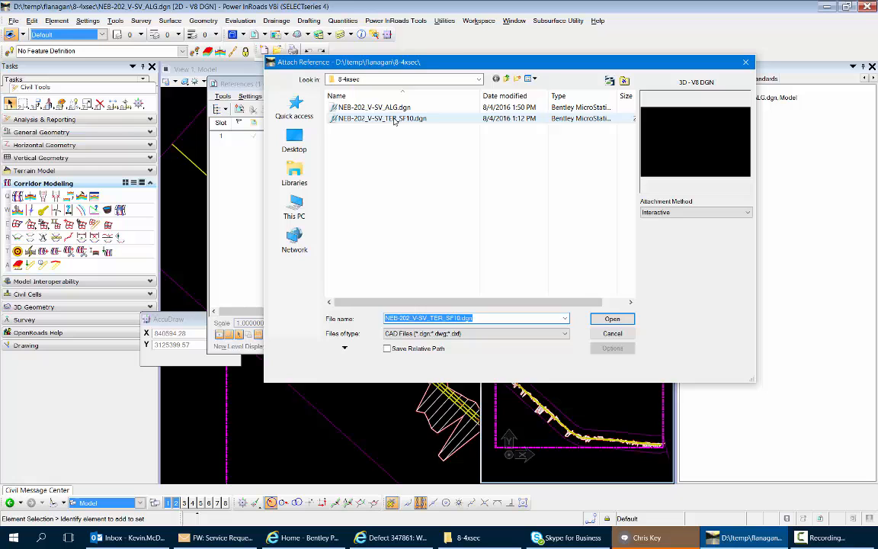
left_click(613, 318)
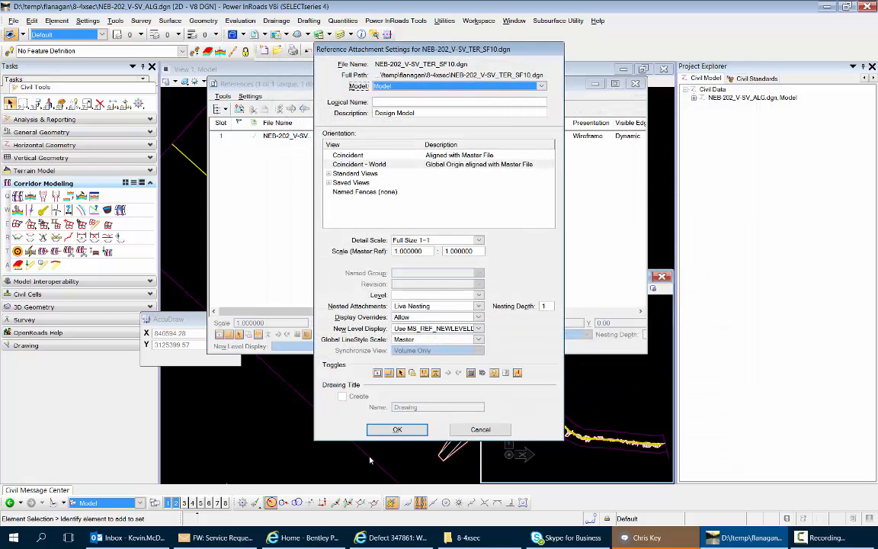
left_click(397, 430)
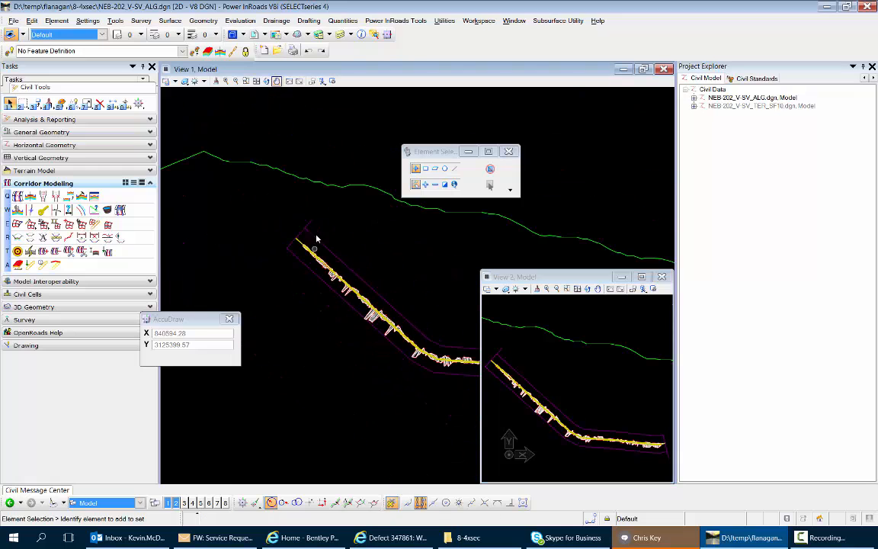
mouse_move(320, 186)
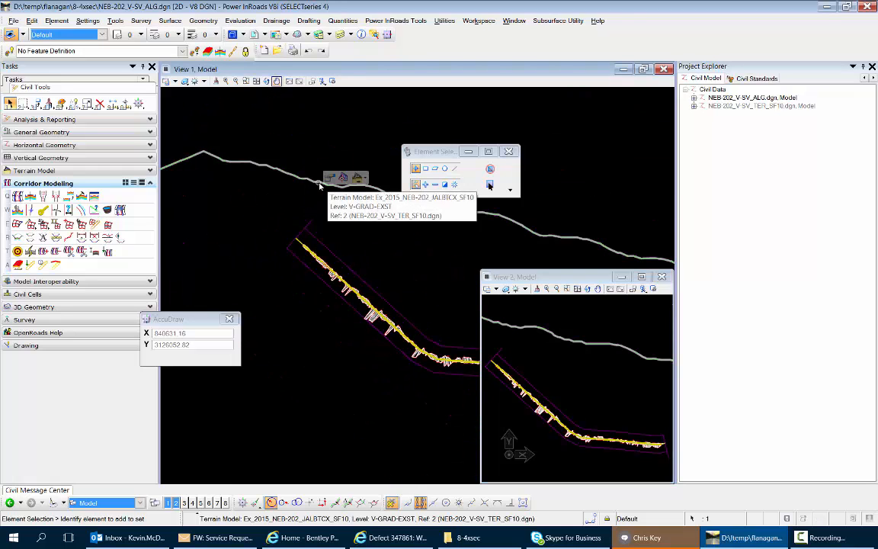